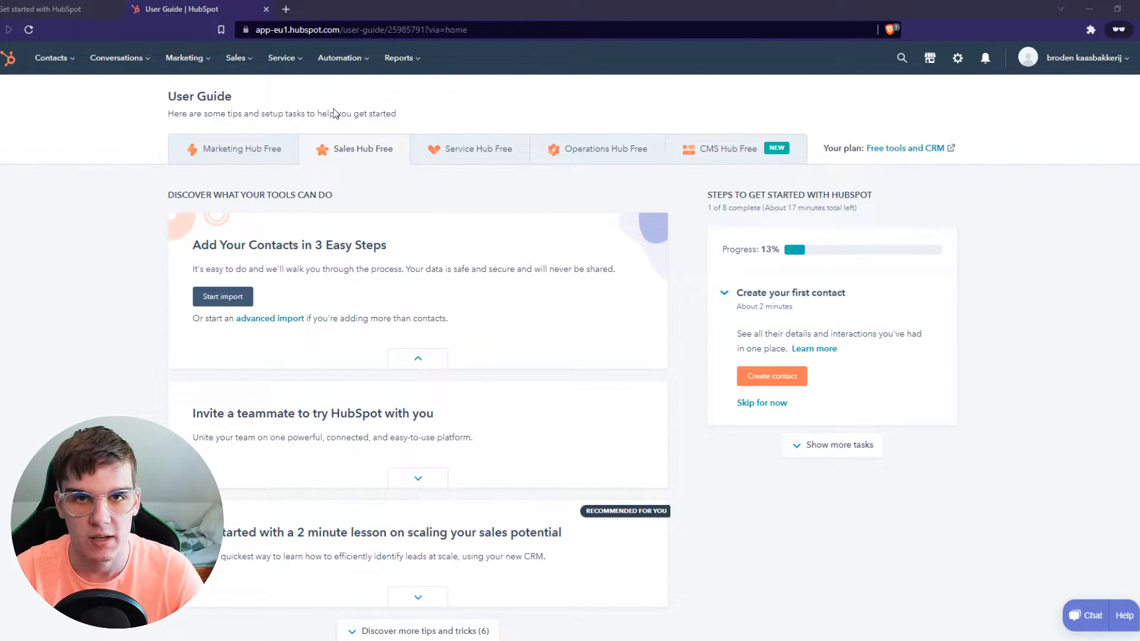
Go to Forms from the Marketing menu.
click(184, 57)
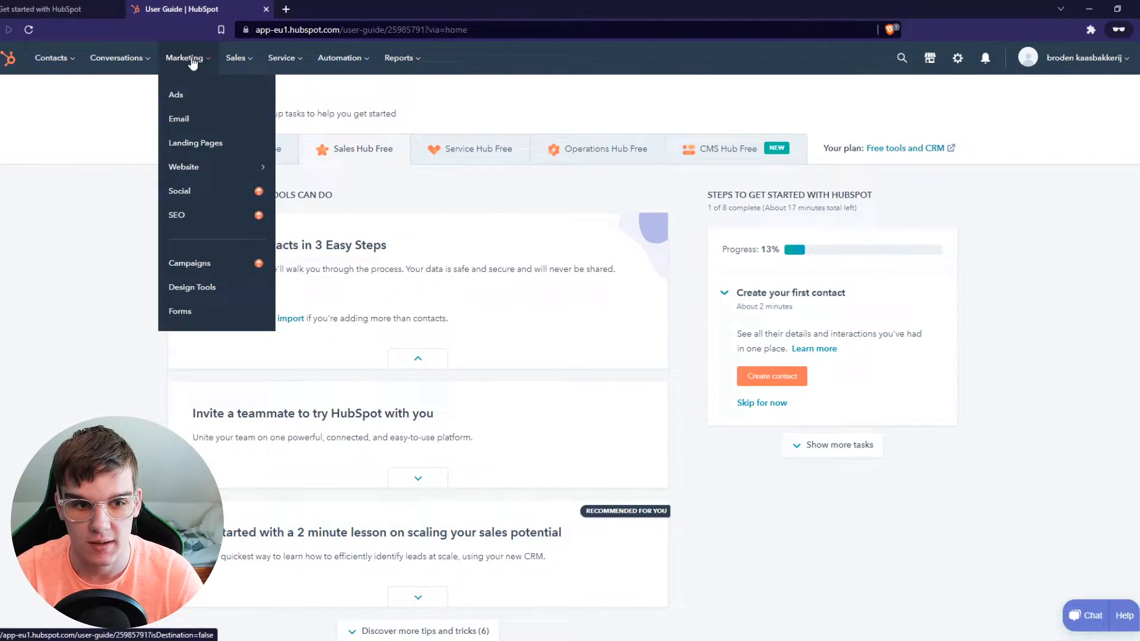
click(180, 311)
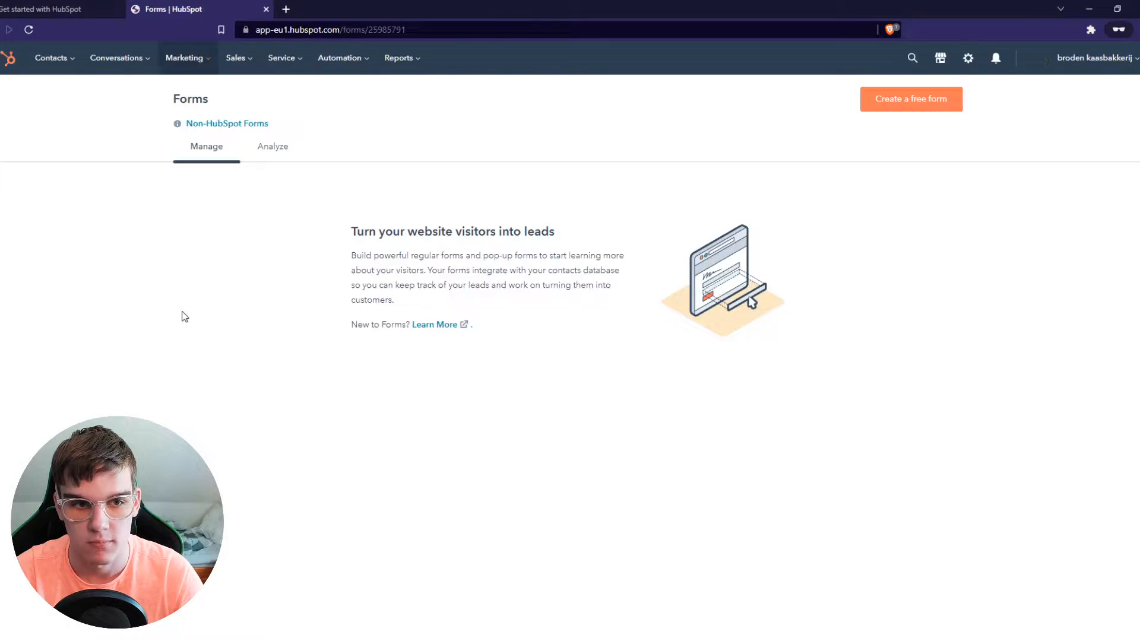
Create a free form and choose the Embedded form type.
click(910, 100)
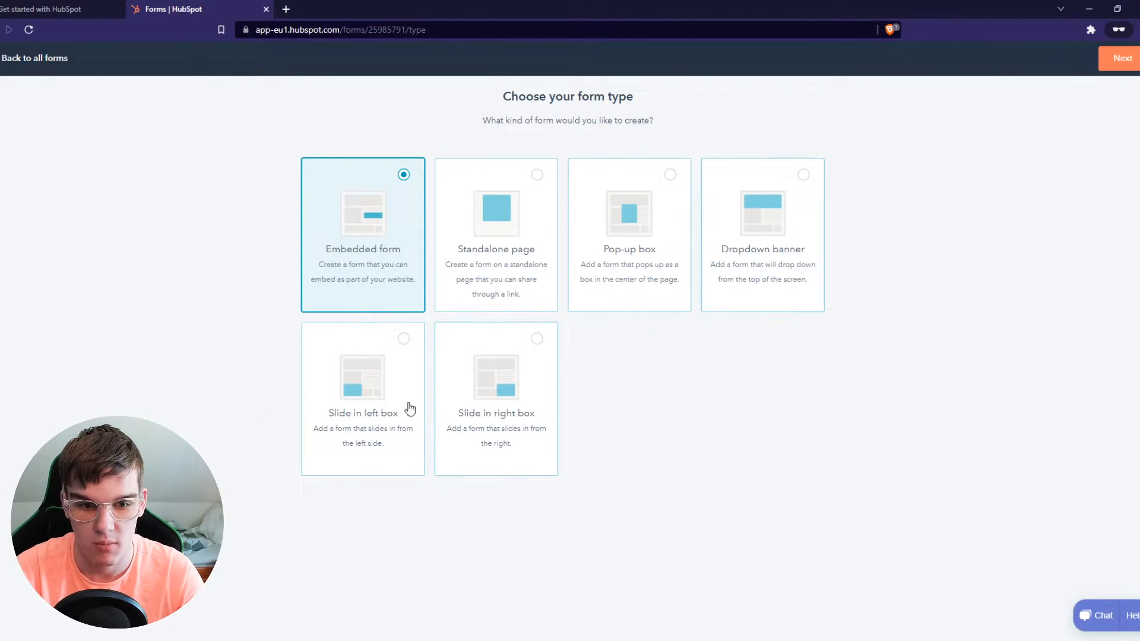
mouse_move(561, 428)
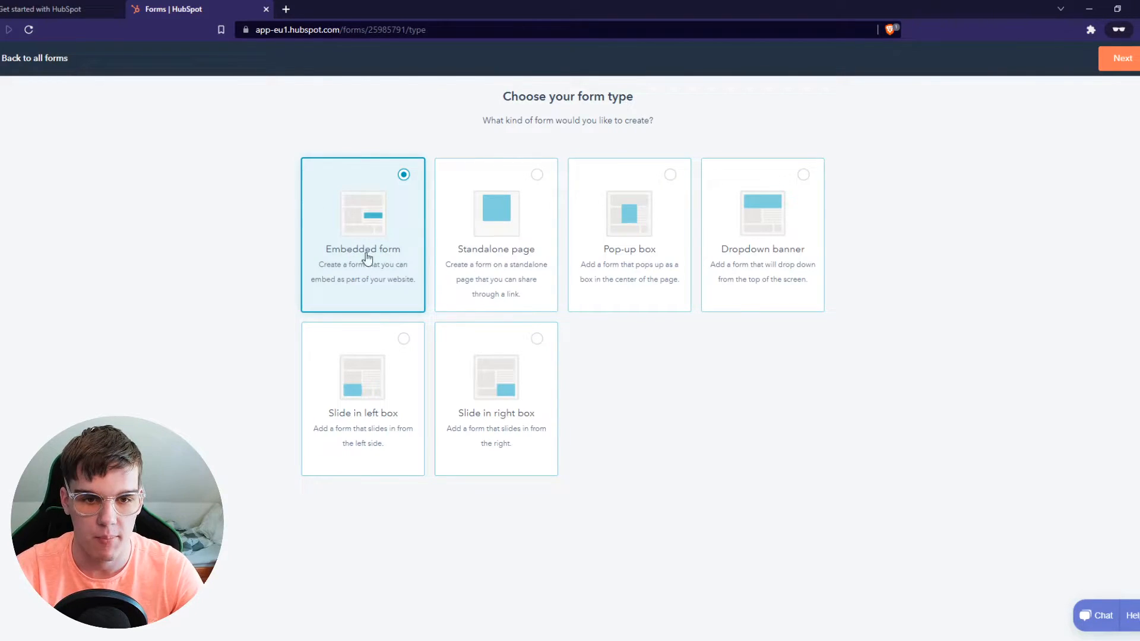
click(1122, 59)
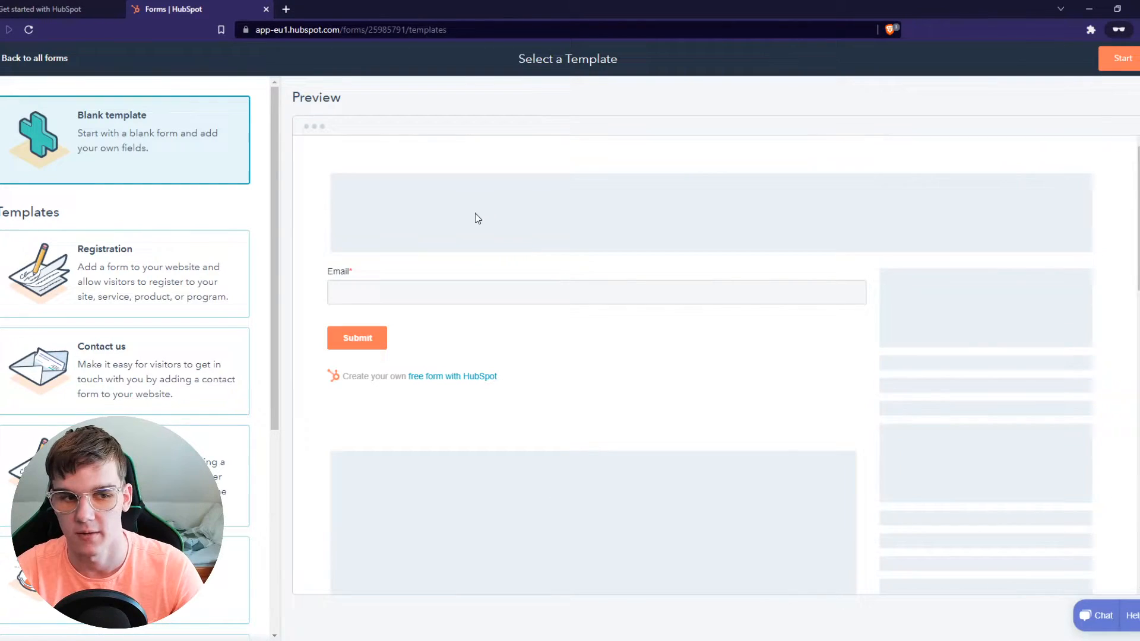
Find the Newsletter sign-up template and start building from it.
scroll(down, 3)
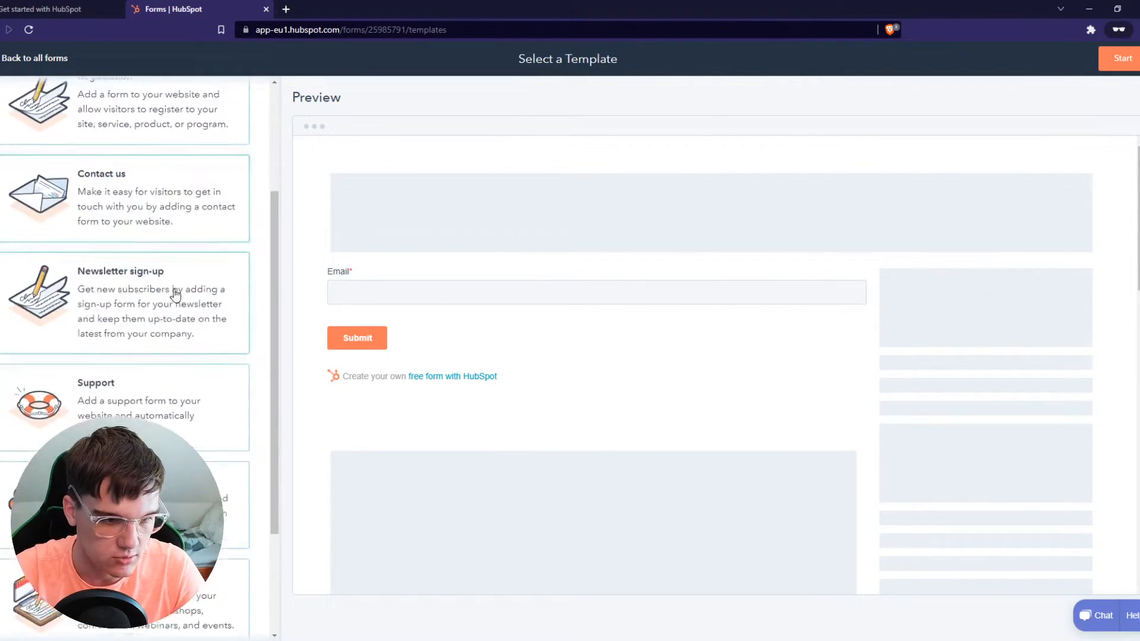
scroll(down, 3)
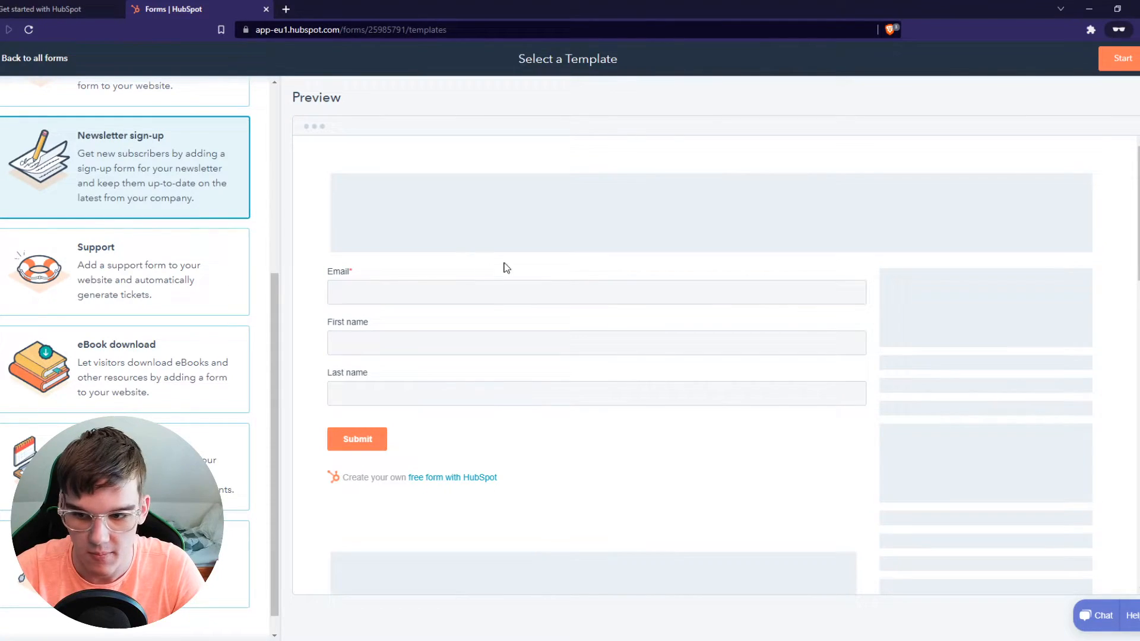
mouse_move(362, 120)
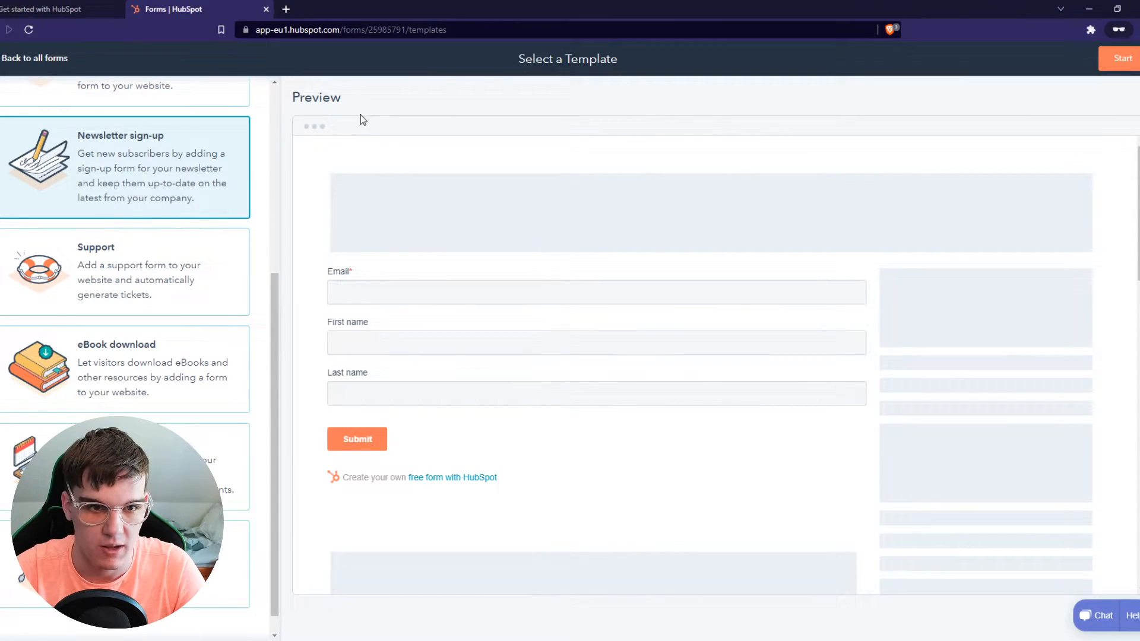
click(1122, 58)
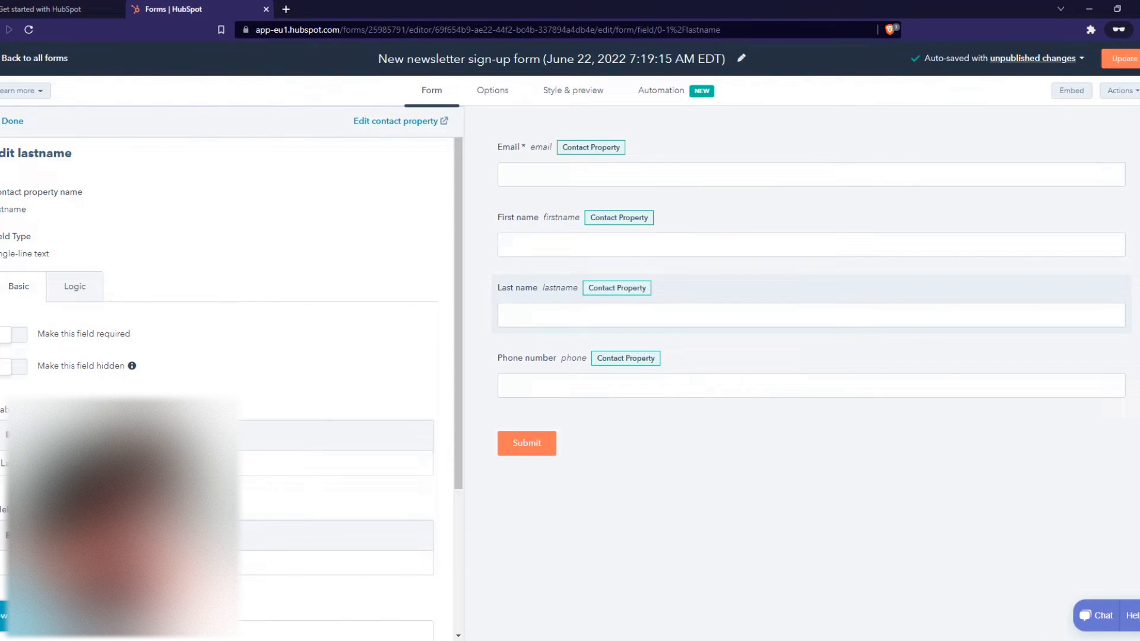
Review the Last name field's Logic and Basic settings below the added Phone number field.
click(74, 286)
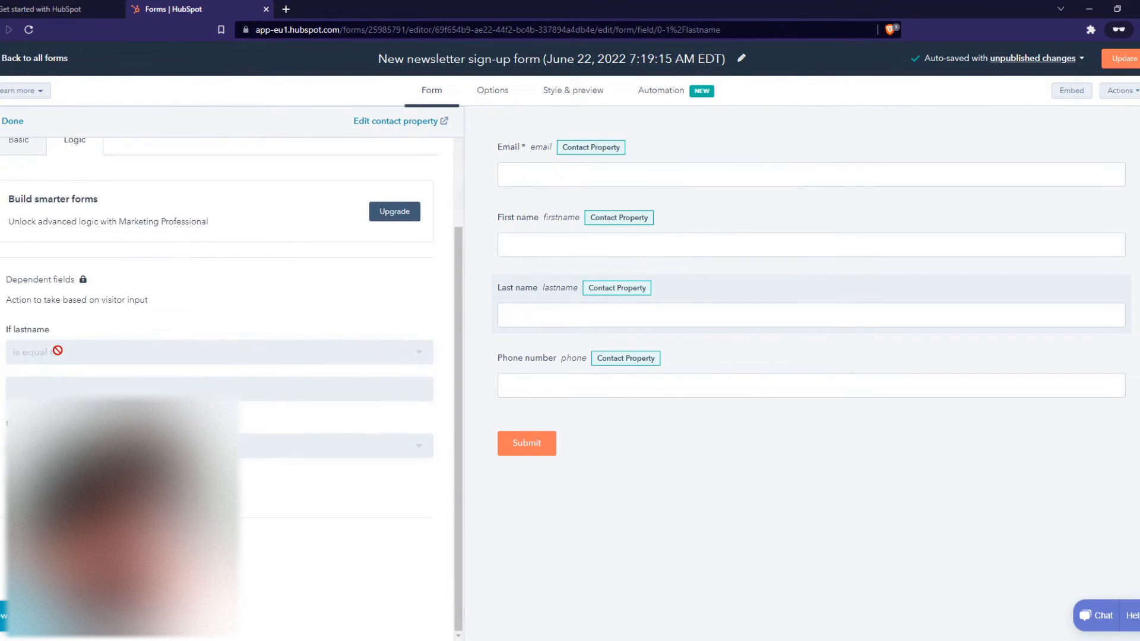
click(18, 285)
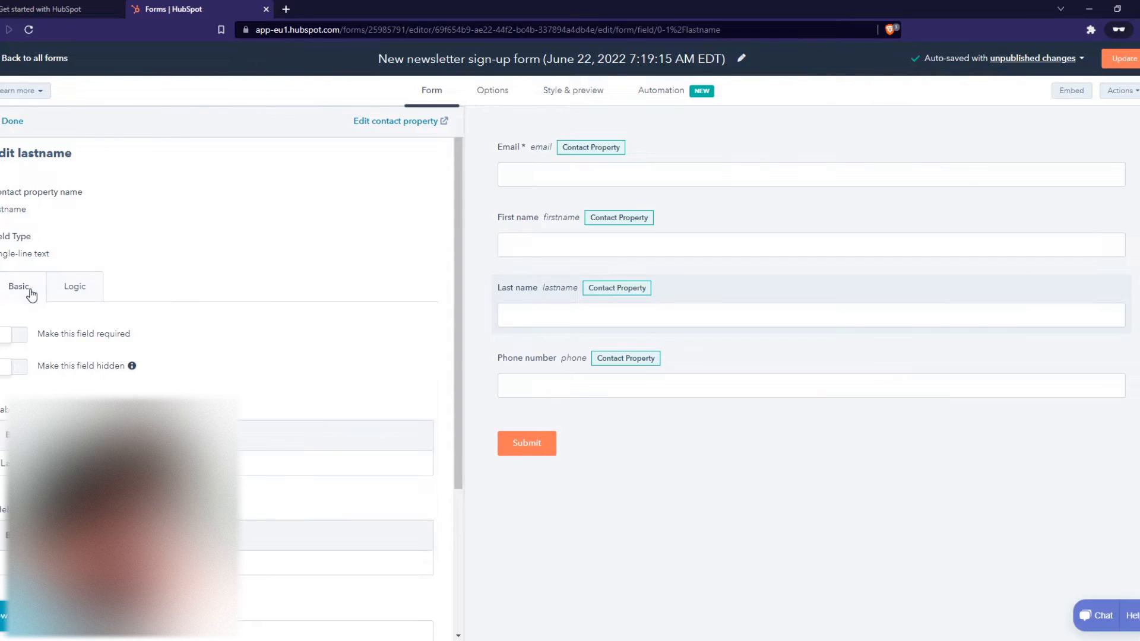
scroll(down, 3)
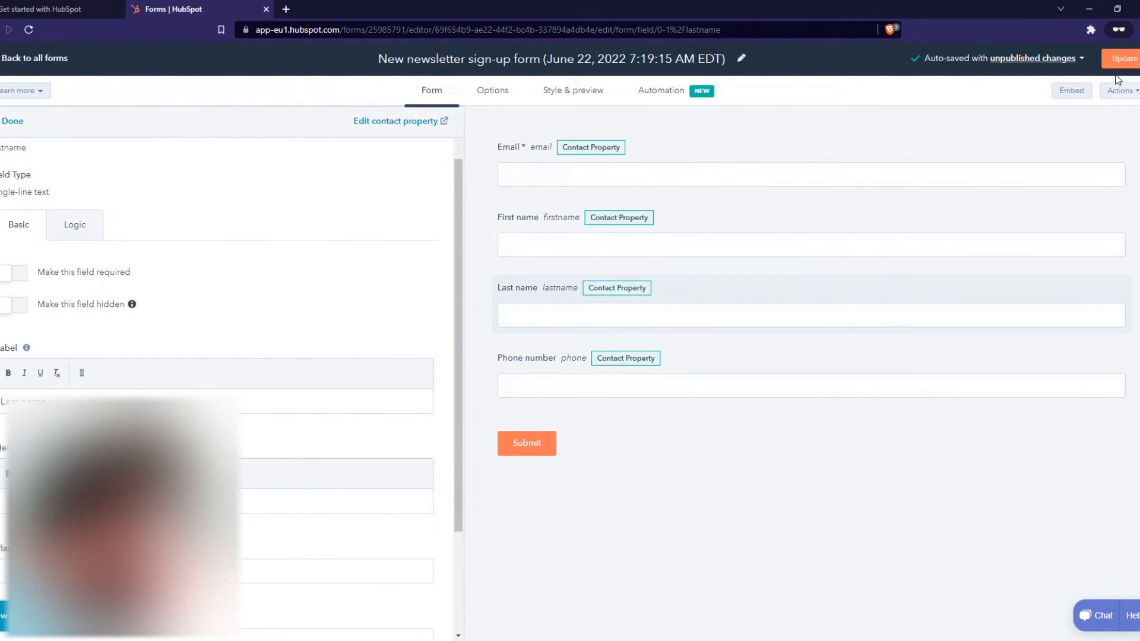
Update and publish the form, view its embed code, then preview the share link.
click(1123, 58)
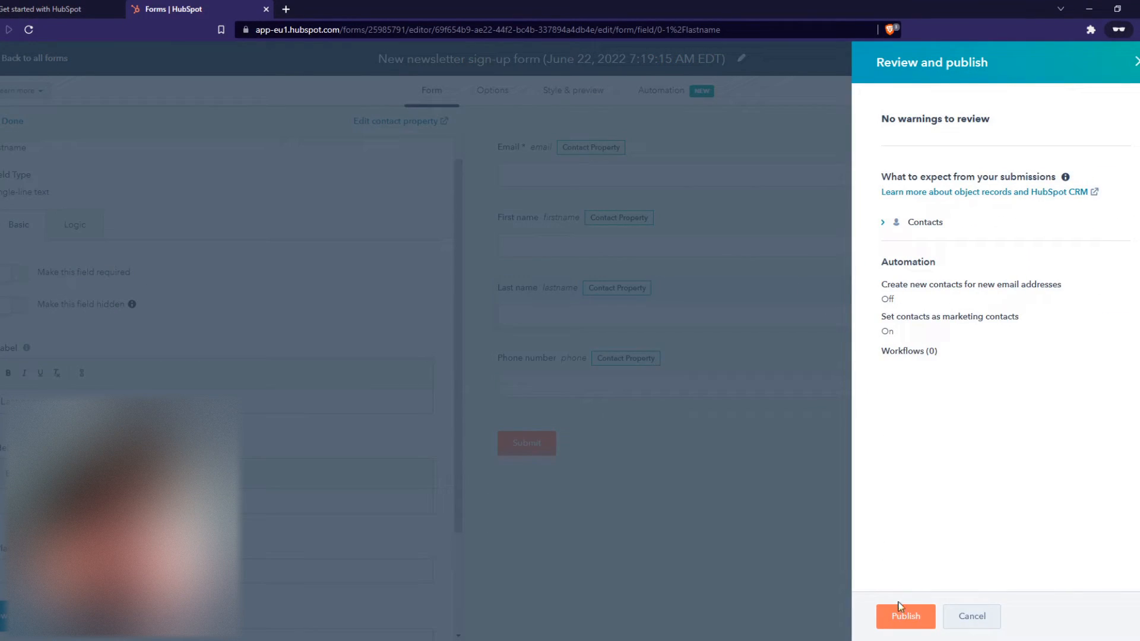
click(905, 616)
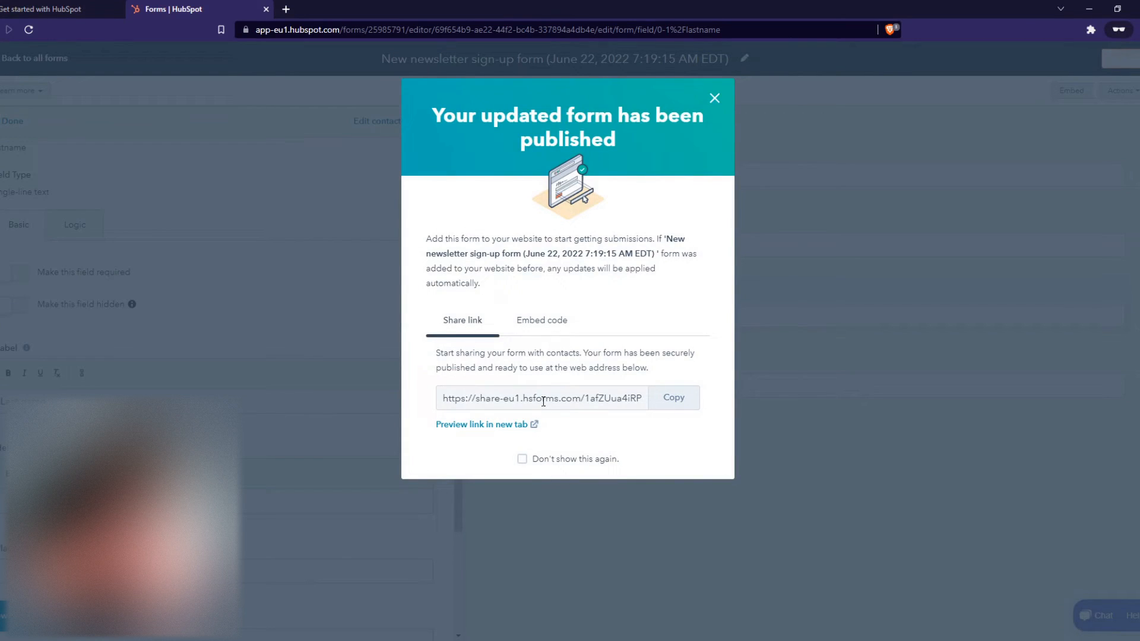
click(541, 320)
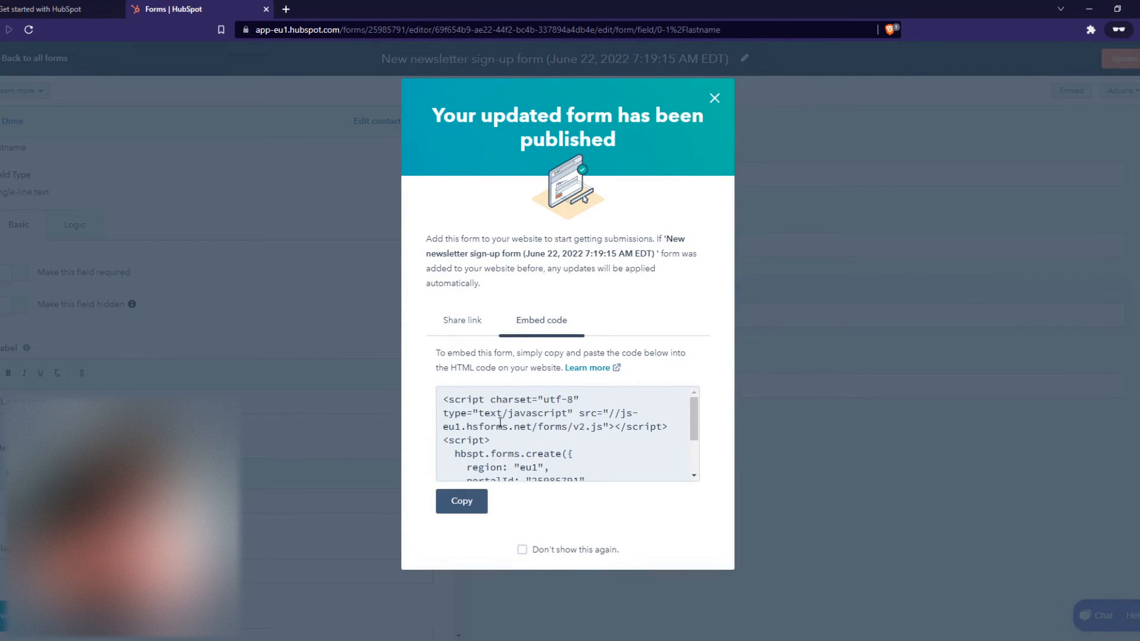
click(462, 320)
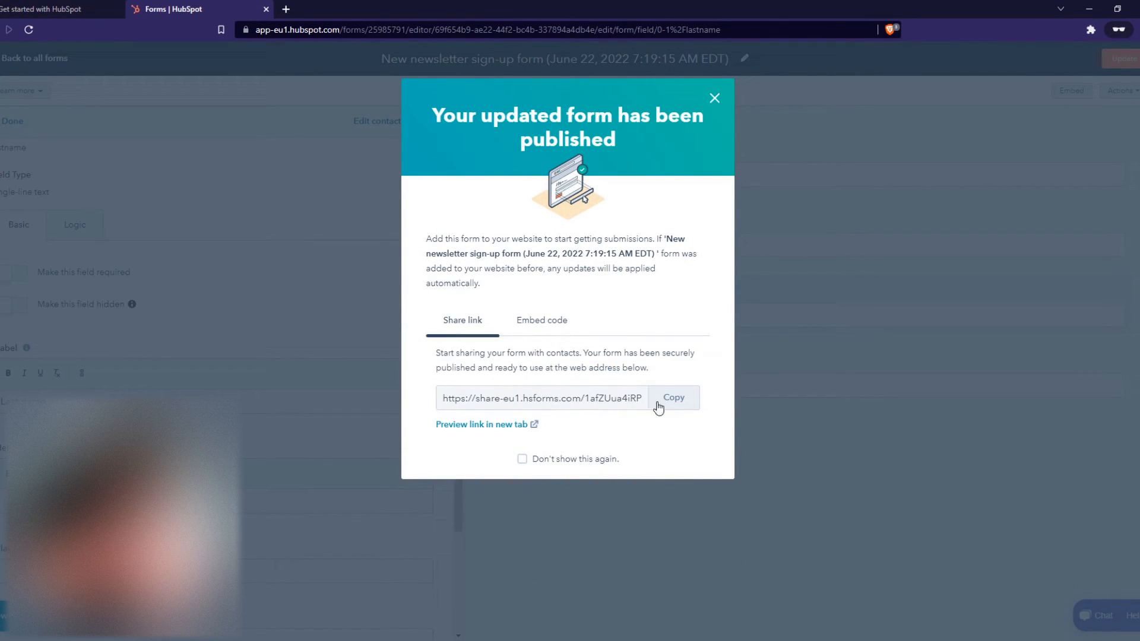
click(482, 424)
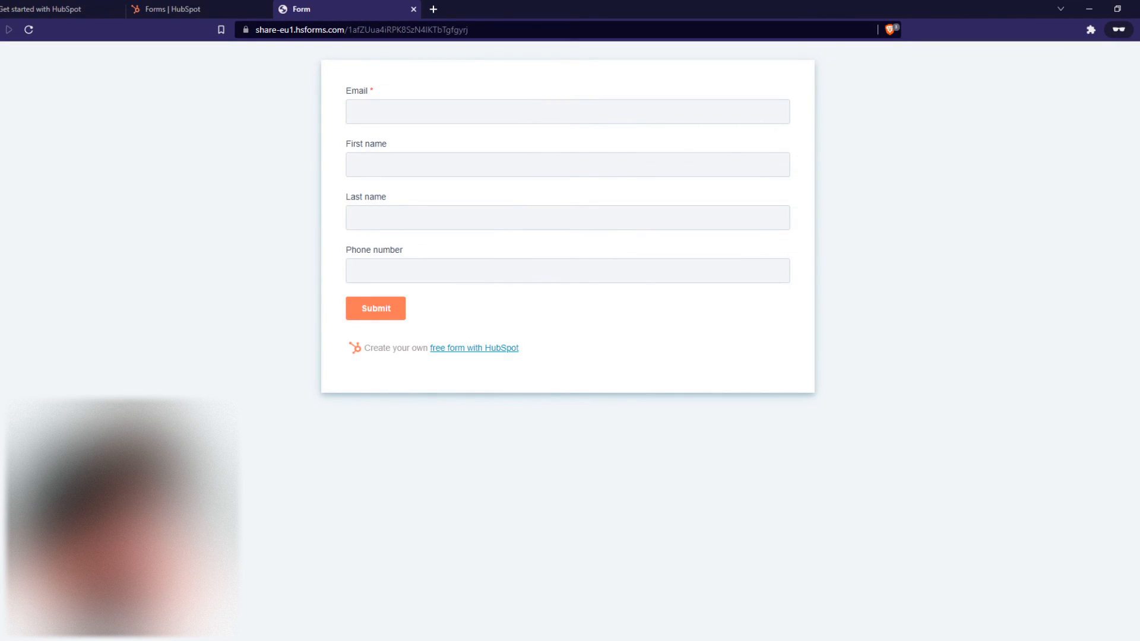